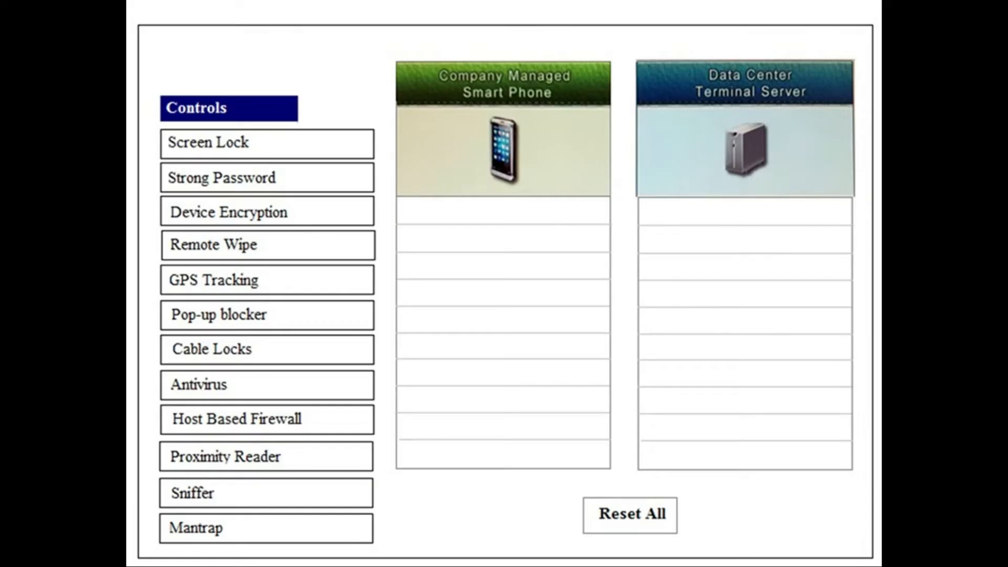
pyautogui.moveTo(558, 88)
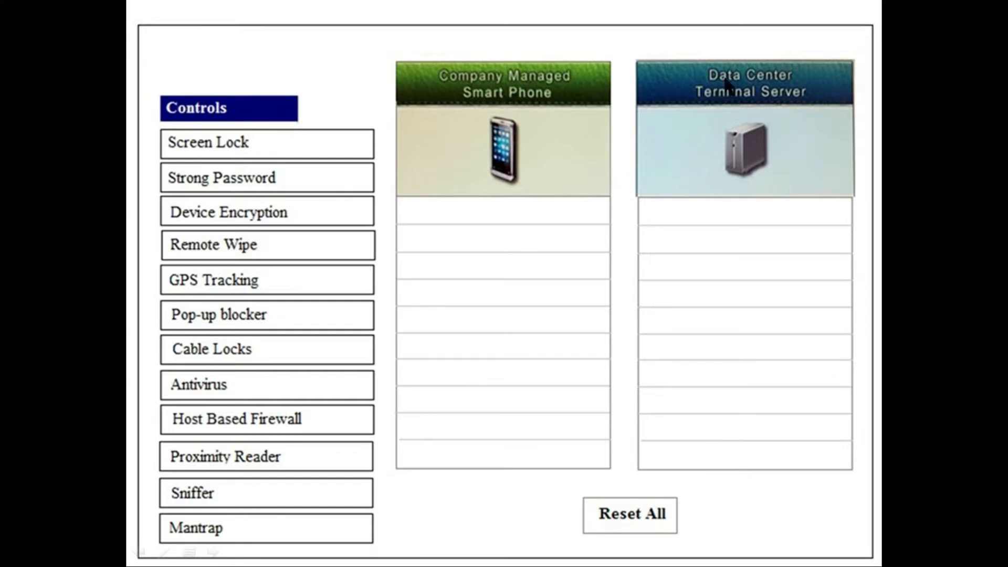
pyautogui.moveTo(321, 147)
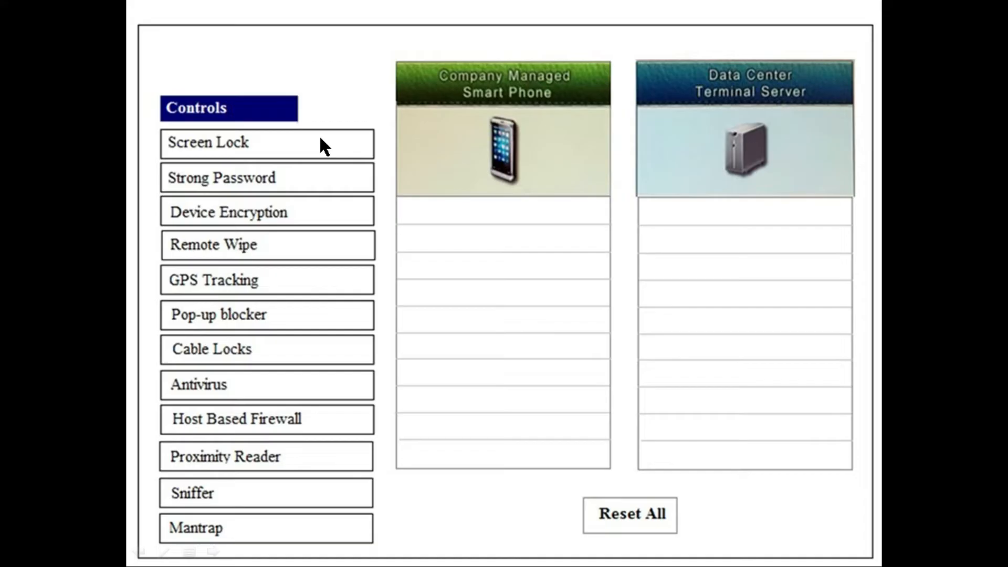
pyautogui.moveTo(266, 148)
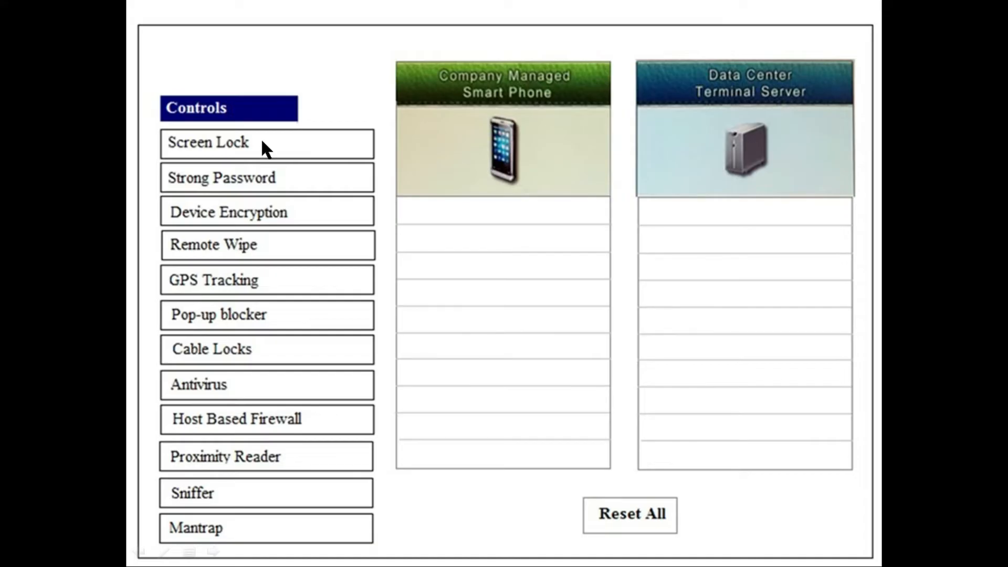
pyautogui.moveTo(539, 231)
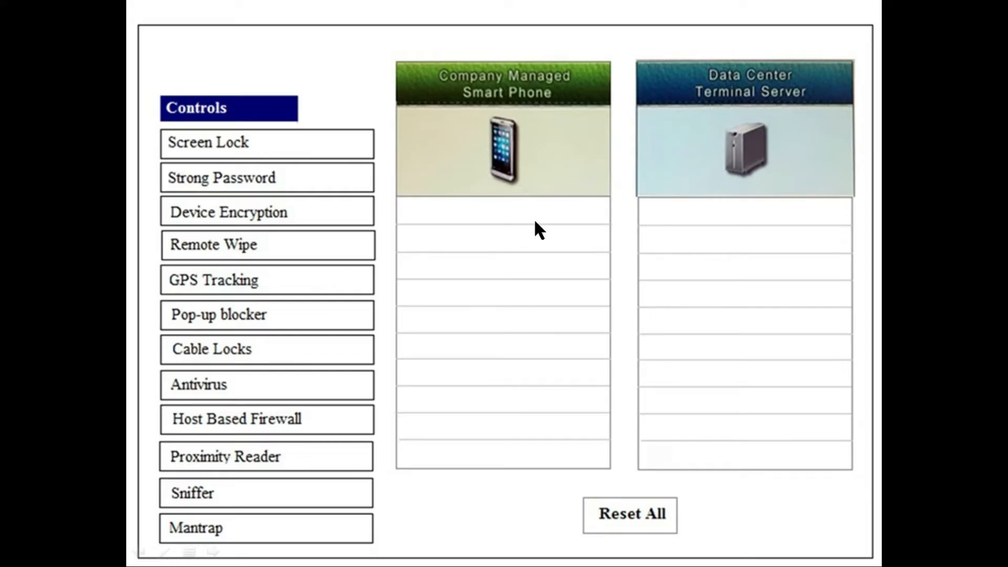
pyautogui.moveTo(215, 151)
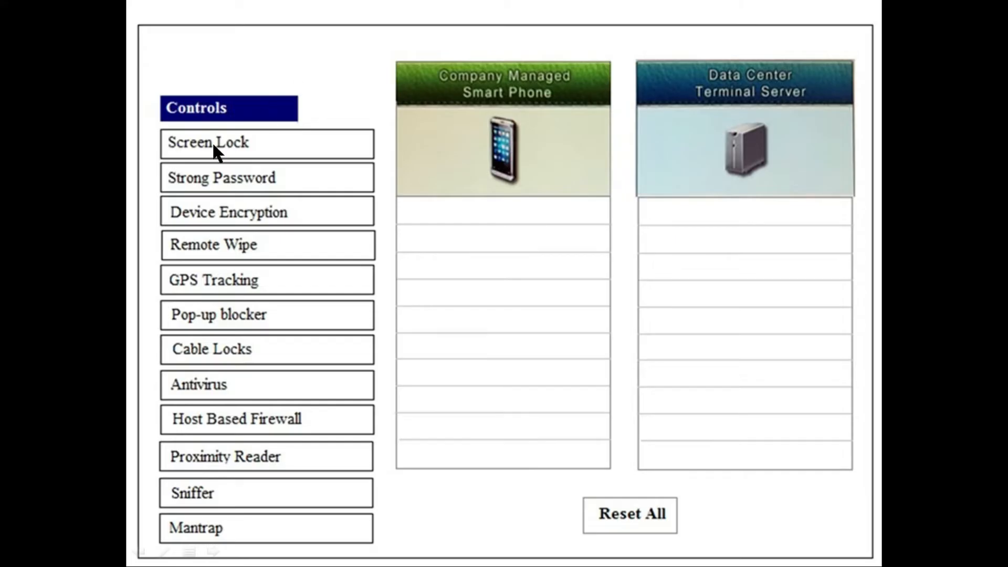
pyautogui.moveTo(237, 172)
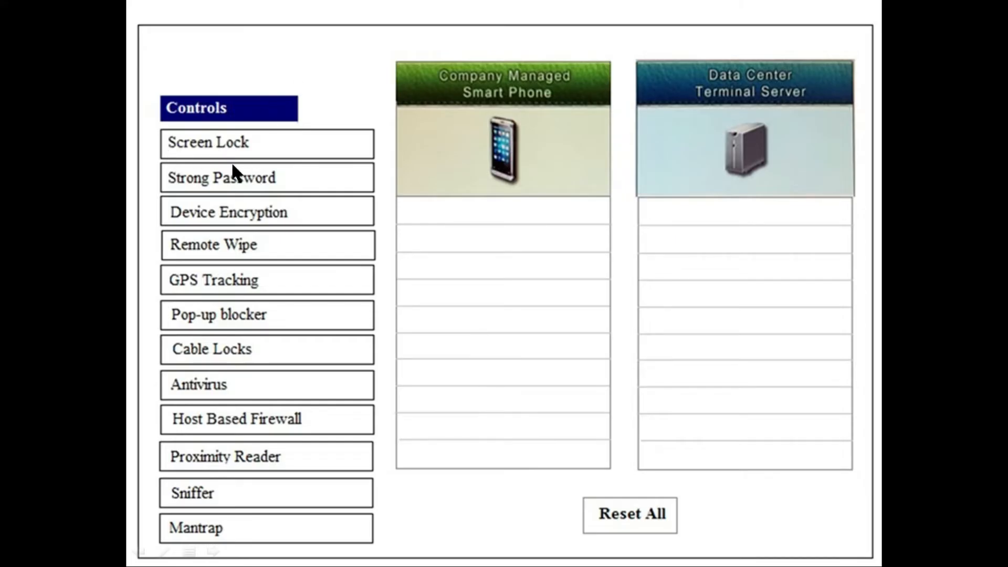
pyautogui.moveTo(243, 227)
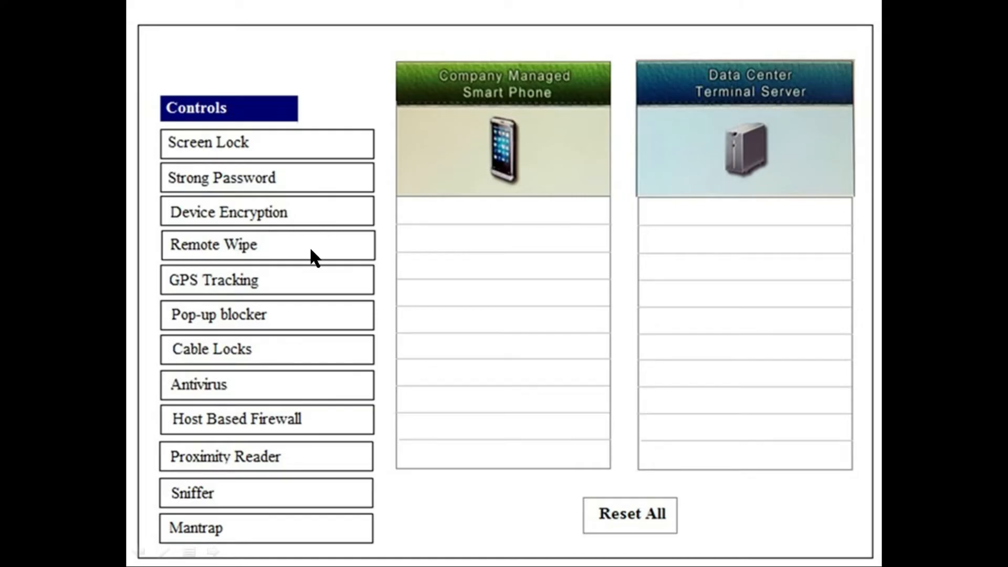
pyautogui.moveTo(286, 338)
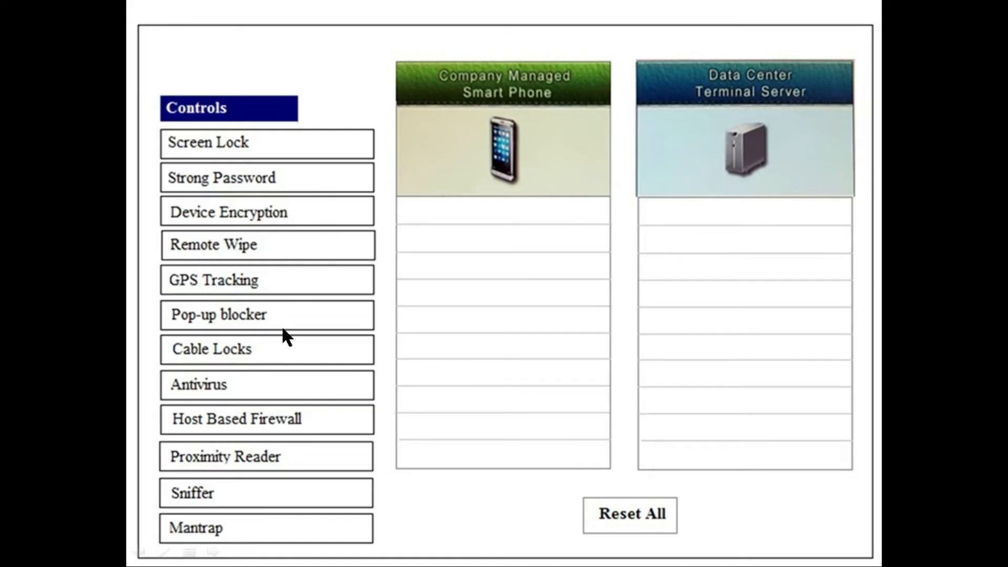
pyautogui.moveTo(276, 407)
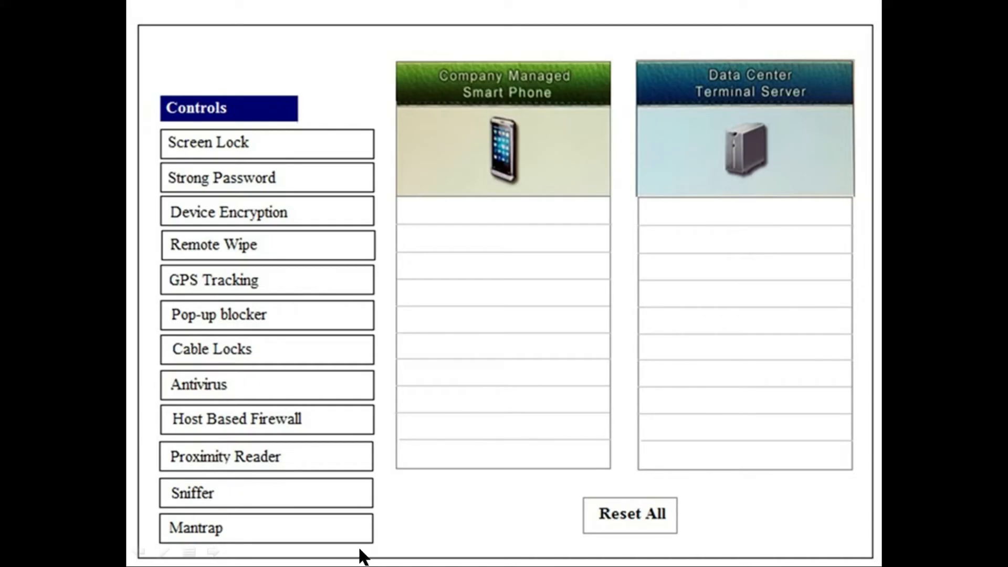
pyautogui.moveTo(532, 550)
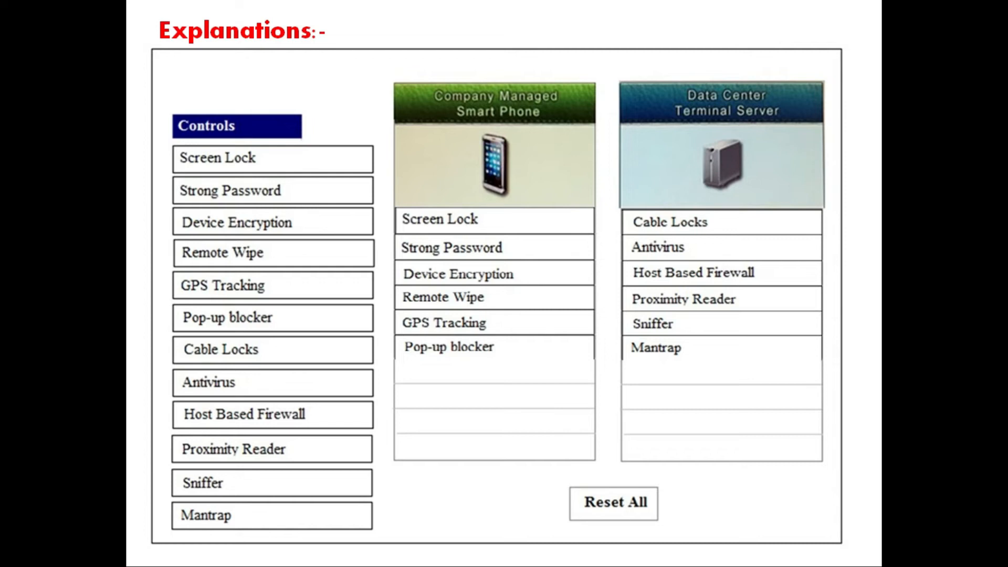
pyautogui.moveTo(555, 112)
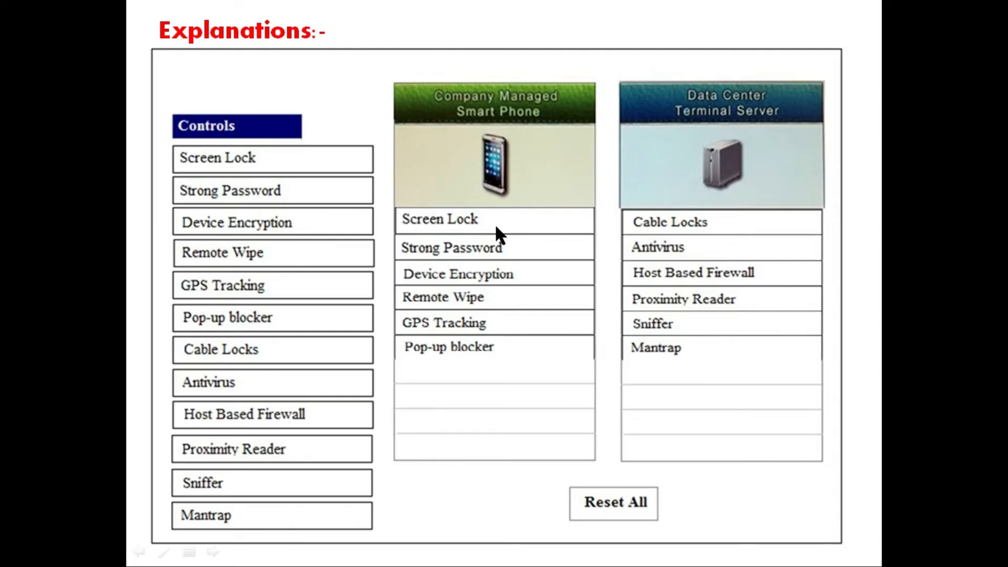
pyautogui.moveTo(498, 291)
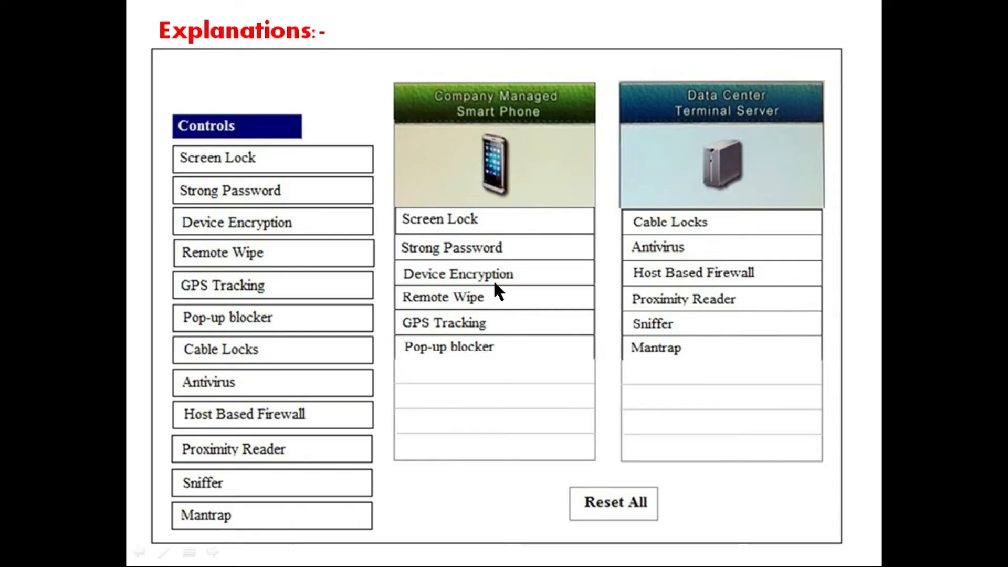
pyautogui.moveTo(421, 328)
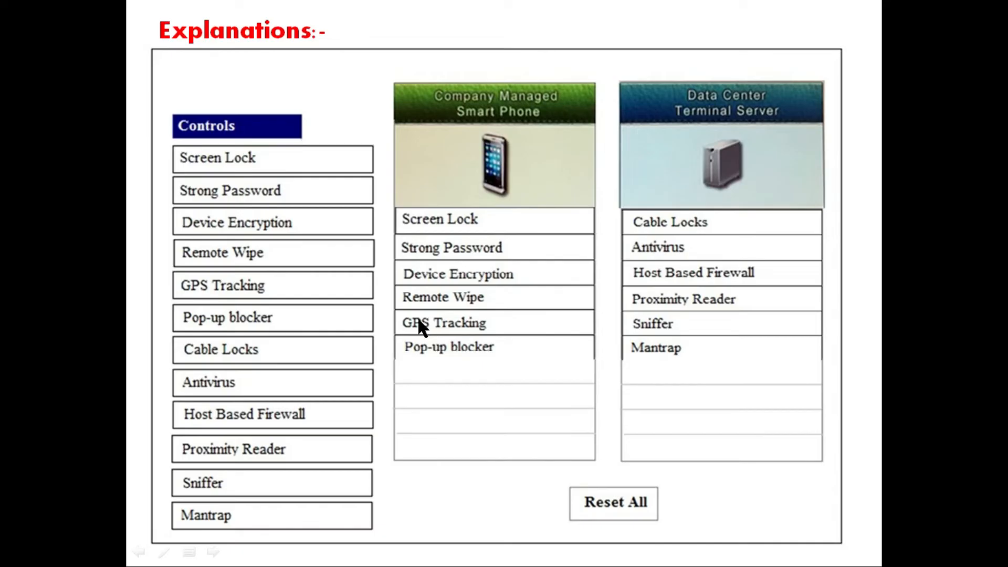
pyautogui.moveTo(514, 368)
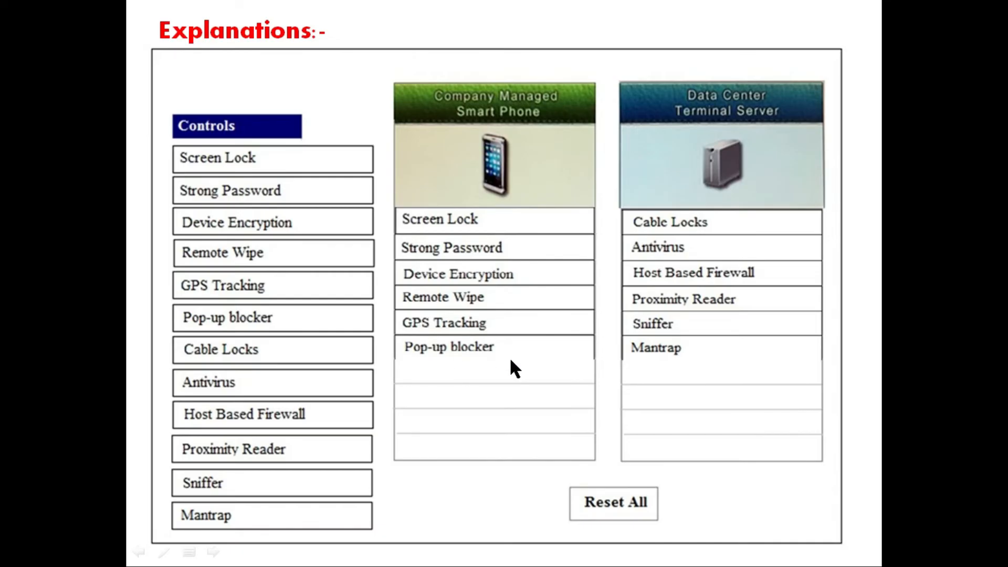
pyautogui.moveTo(657, 153)
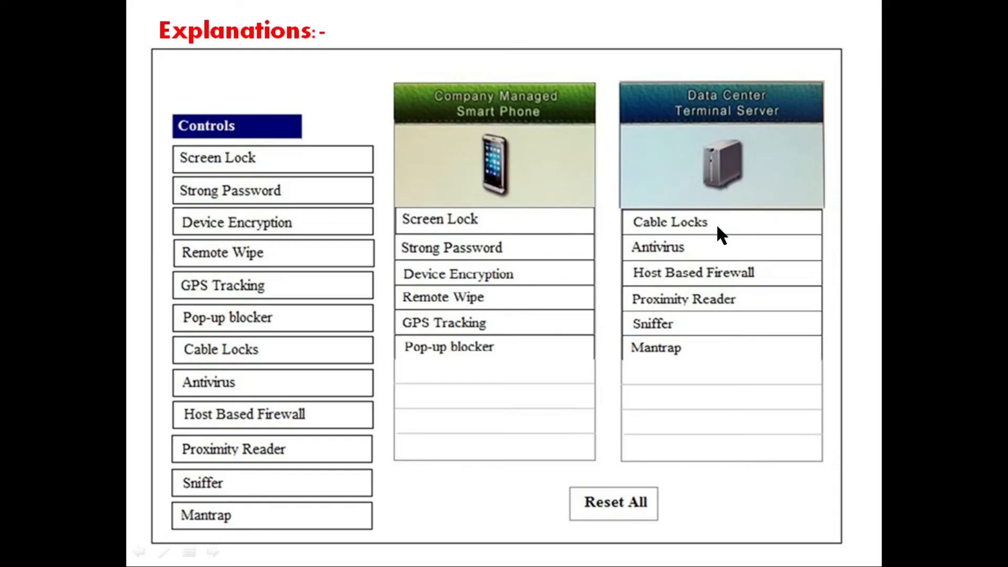
pyautogui.moveTo(646, 288)
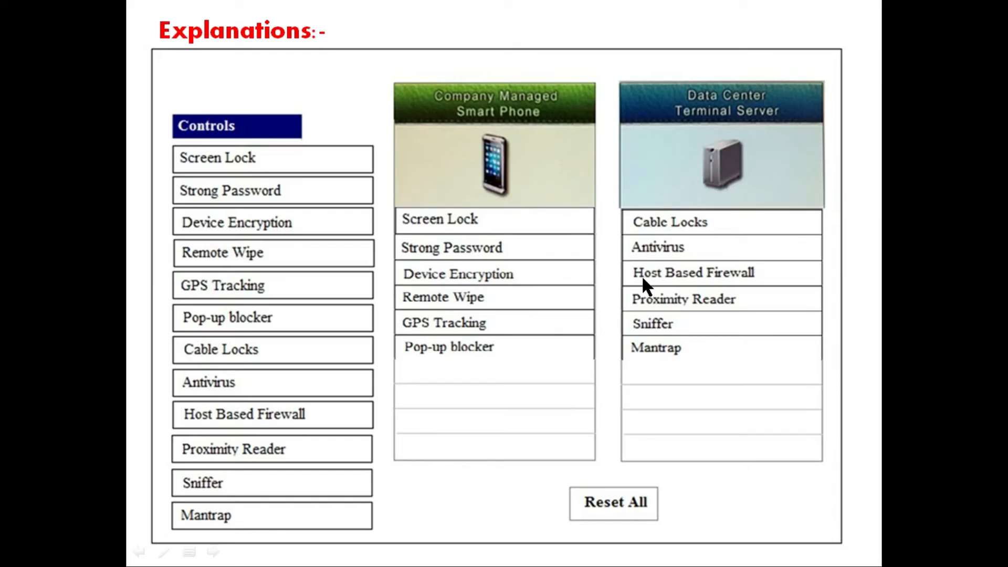
pyautogui.moveTo(757, 315)
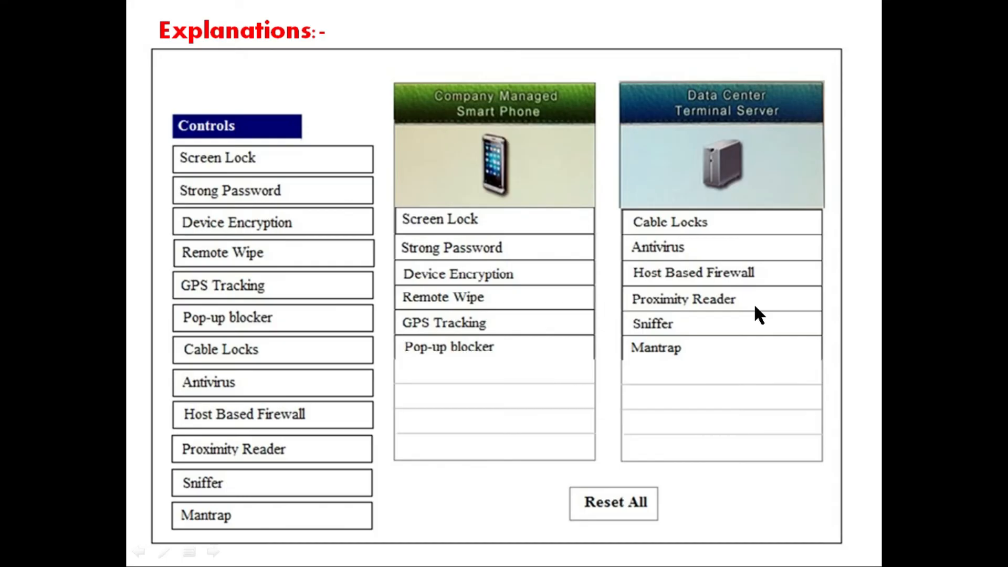
pyautogui.moveTo(648, 376)
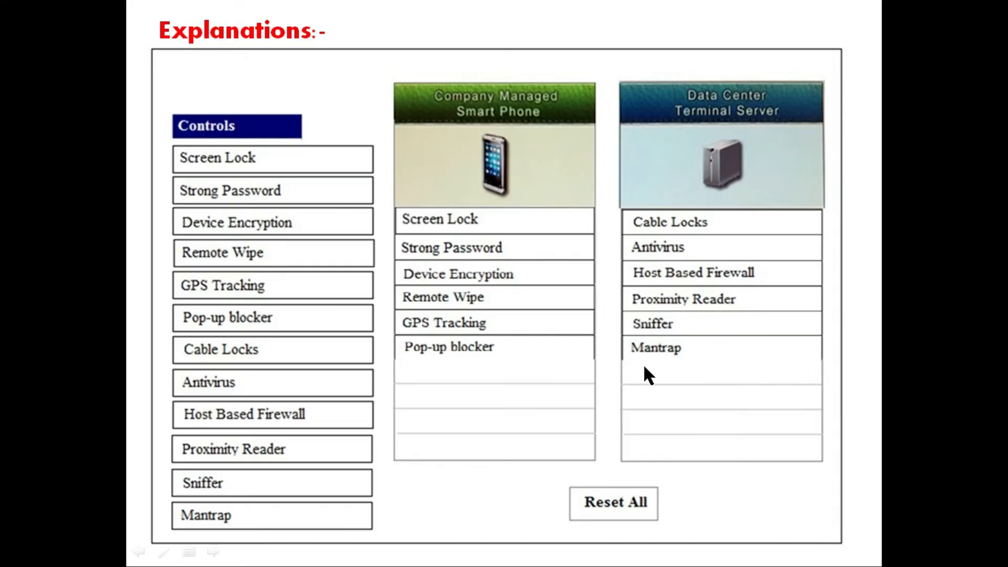